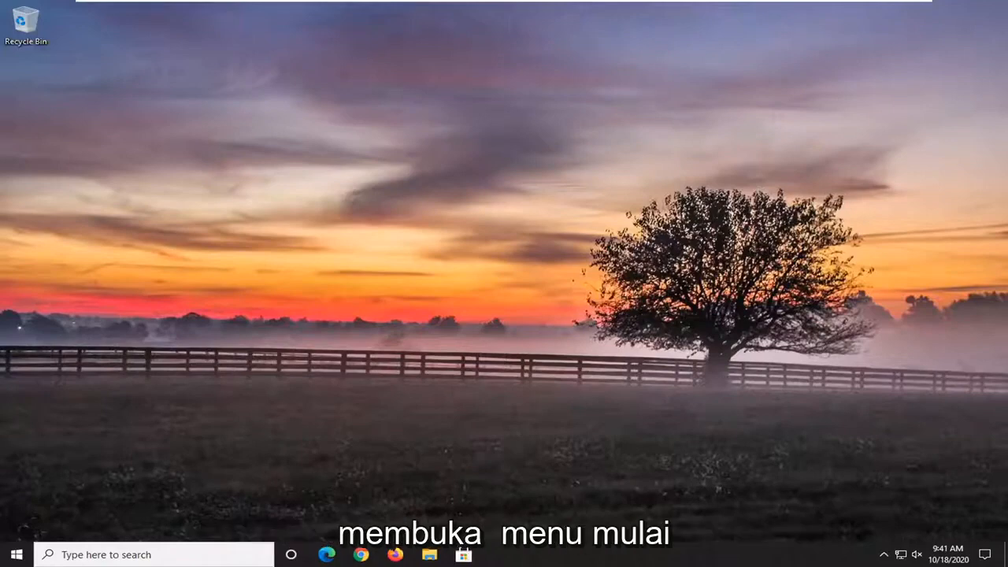
Search Windows for 'trouble' to surface Troubleshoot settings as the best match.
left_click(16, 555)
type("trouble")
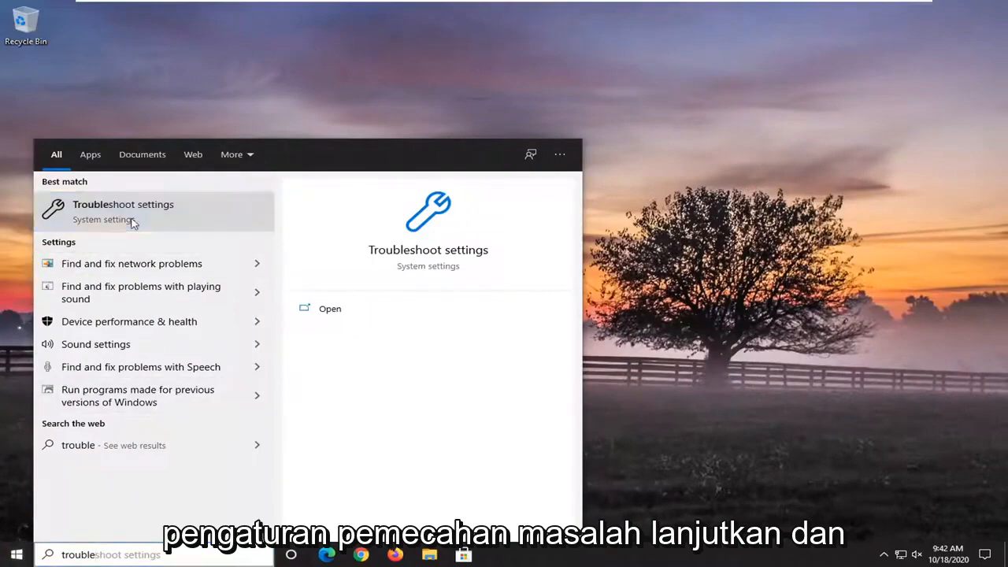
Open Troubleshoot settings and go to the Additional troubleshooters list.
left_click(123, 211)
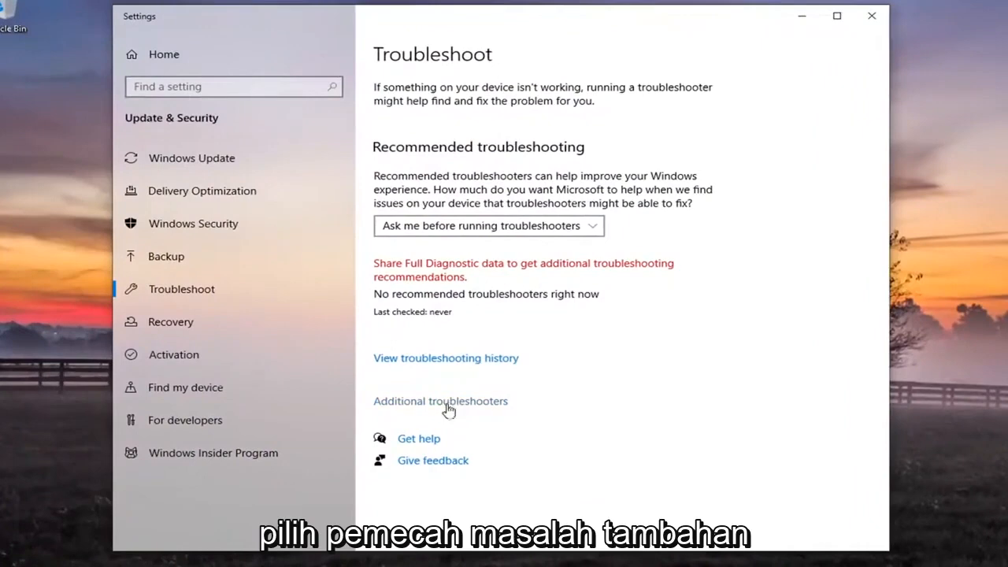
left_click(441, 401)
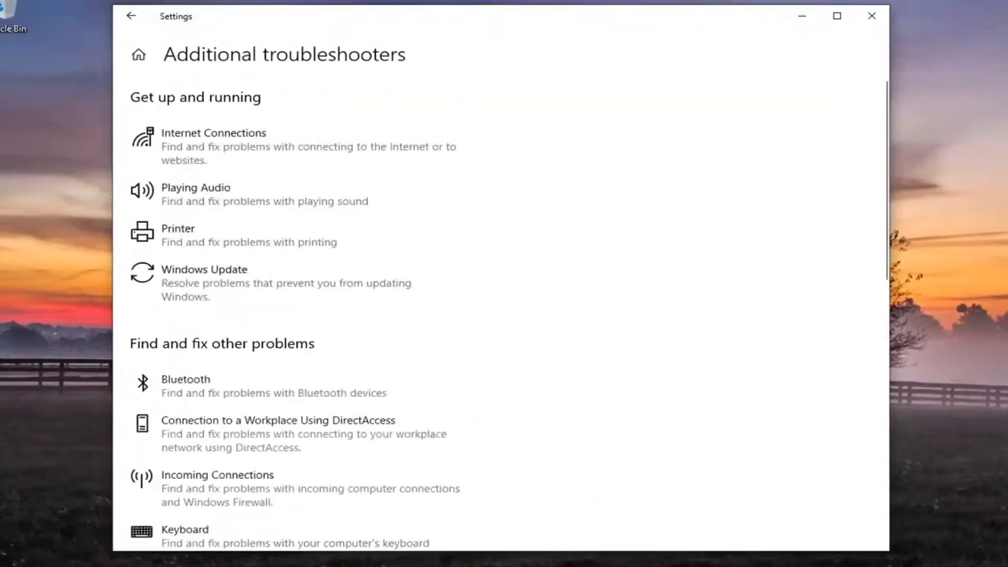
mouse_move(197, 194)
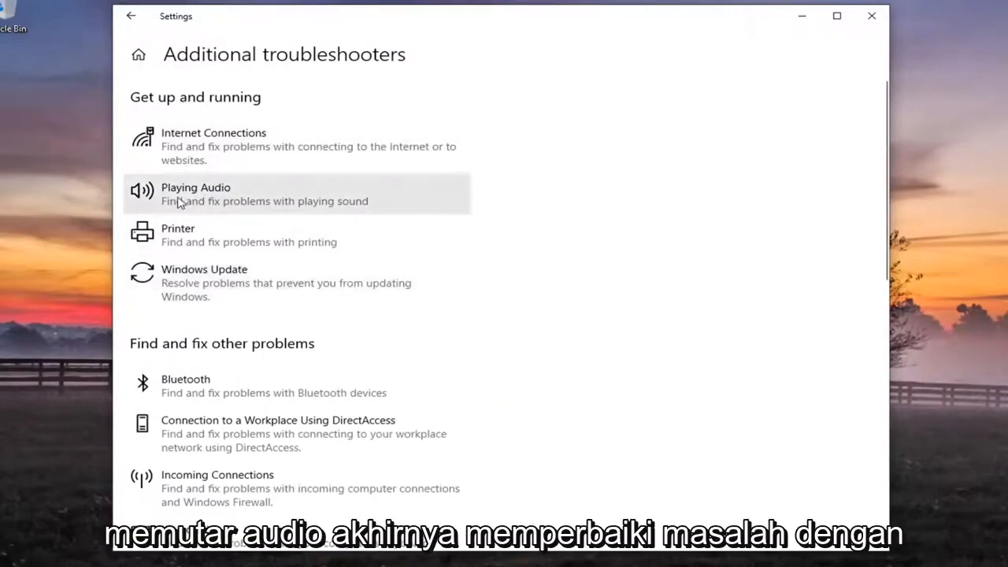
mouse_move(276, 206)
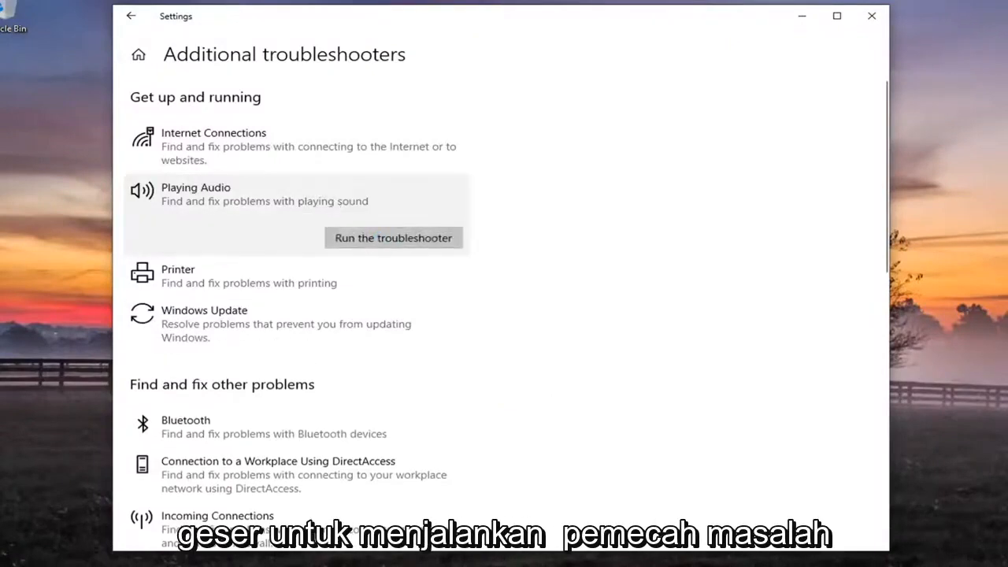
Run the Playing Audio troubleshooter and open the speakers' audio enhancements.
left_click(393, 237)
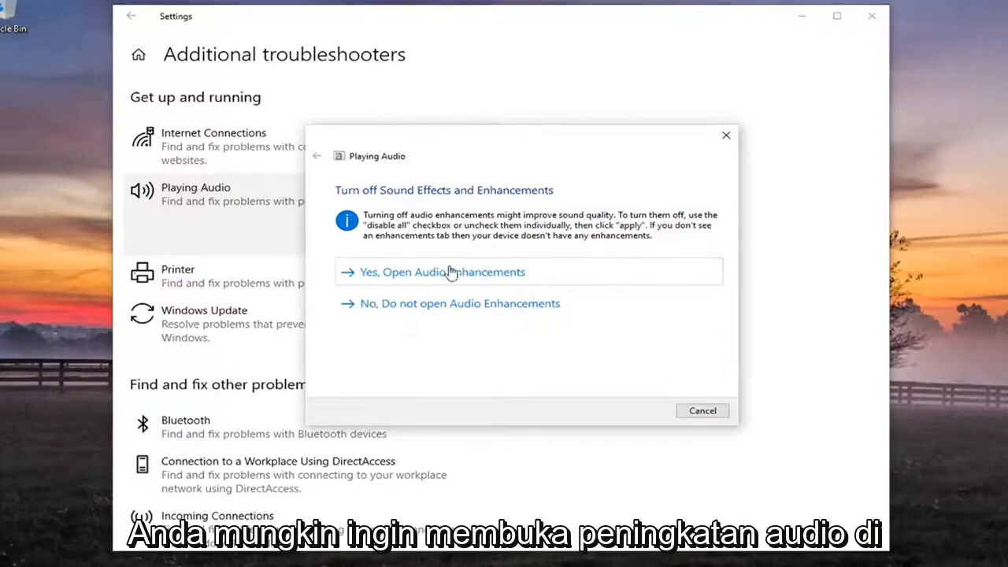
left_click(442, 272)
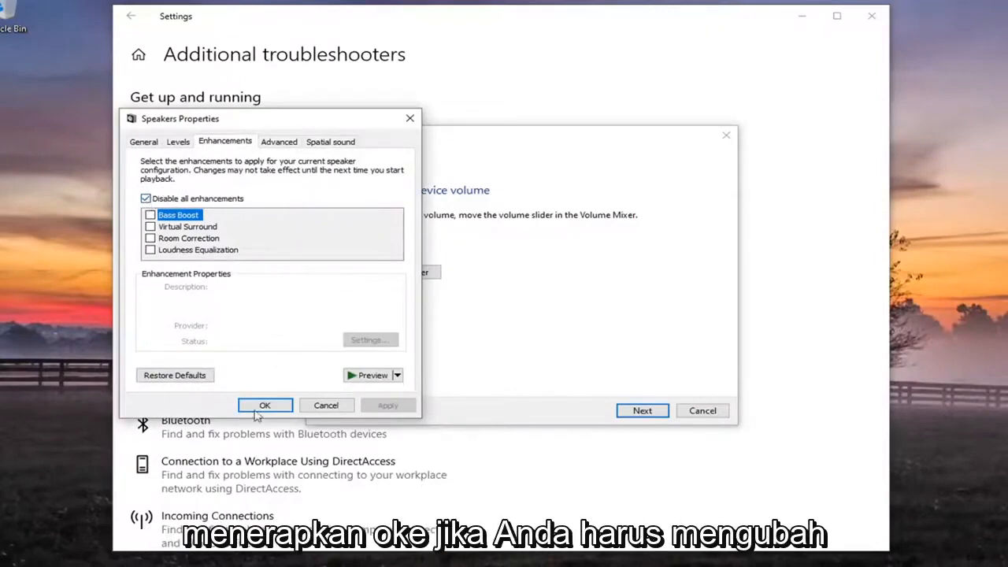
Confirm Speakers Properties with enhancements disabled, then choose Open Volume Mixer in the troubleshooter.
left_click(264, 405)
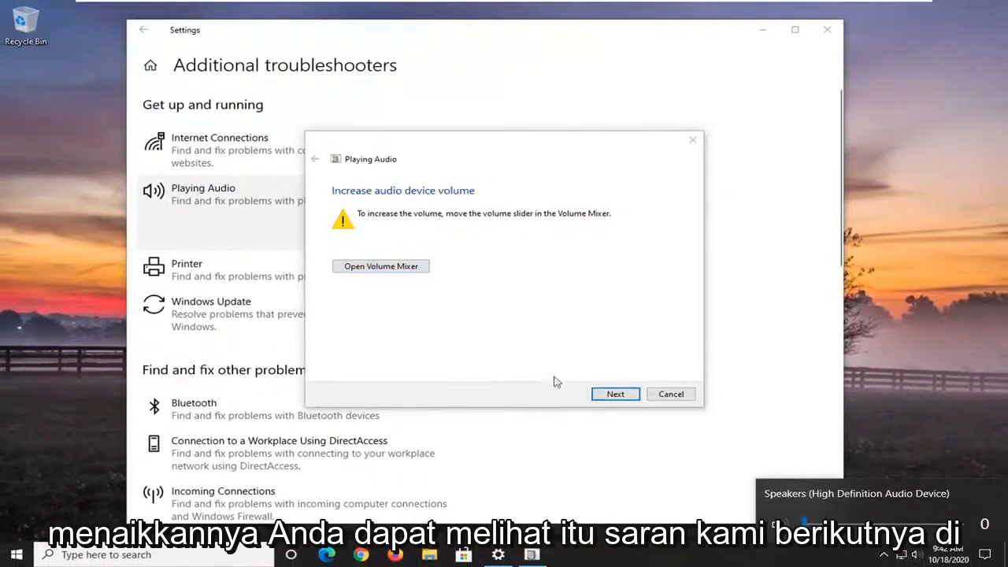
left_click(380, 265)
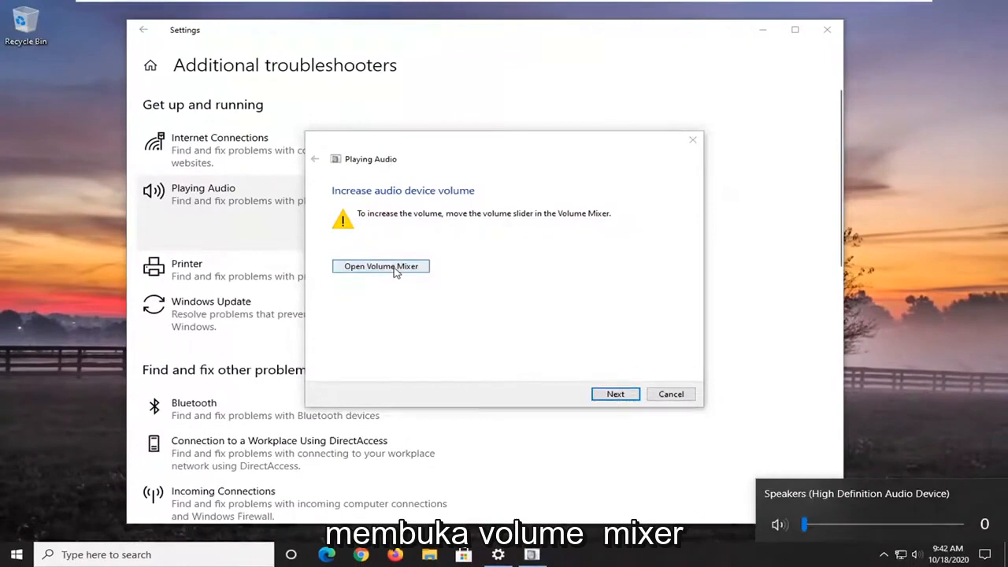
left_click(382, 266)
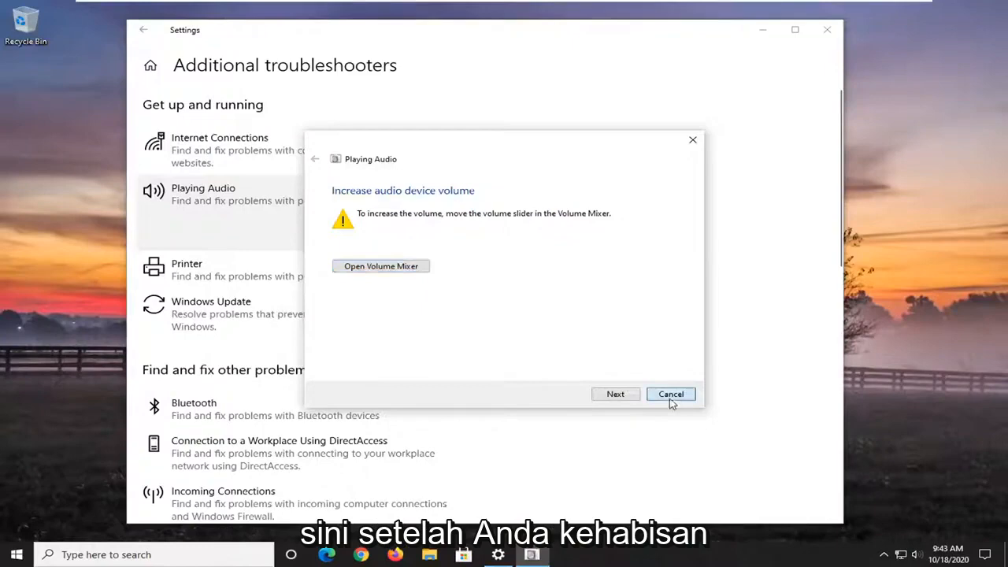
Cancel the troubleshooter, then launch Device Manager by searching 'device manager'.
left_click(670, 394)
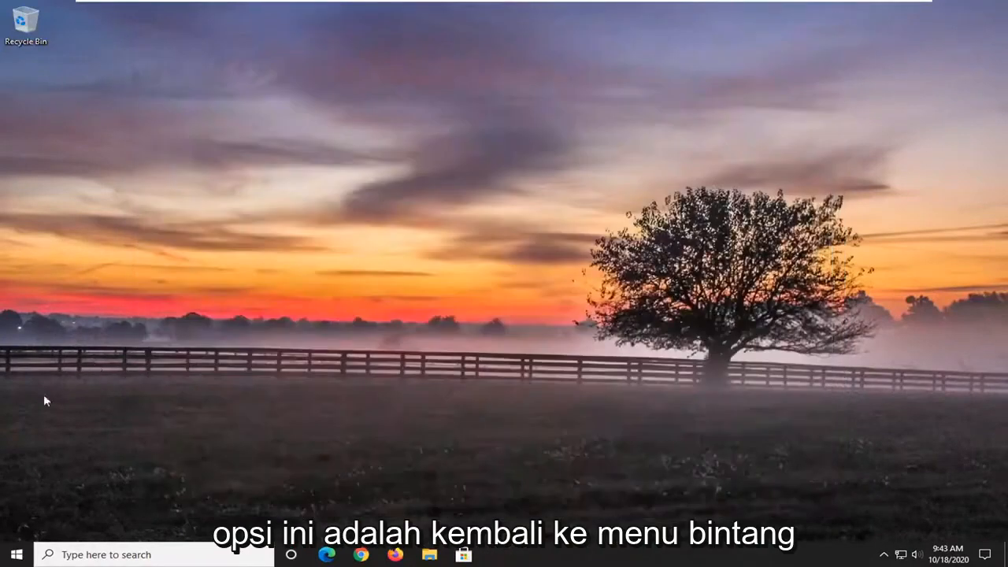
left_click(15, 554)
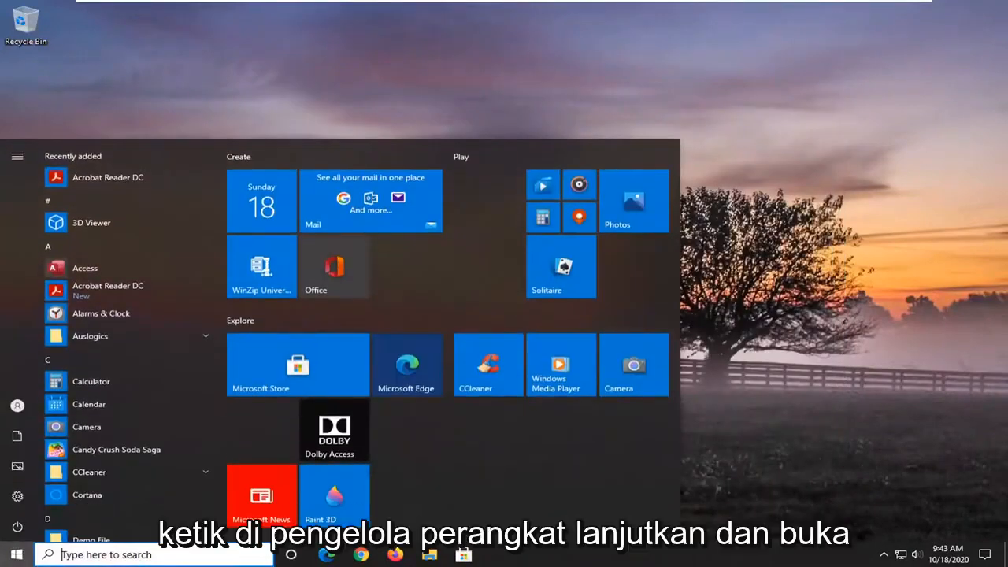
type("device manage")
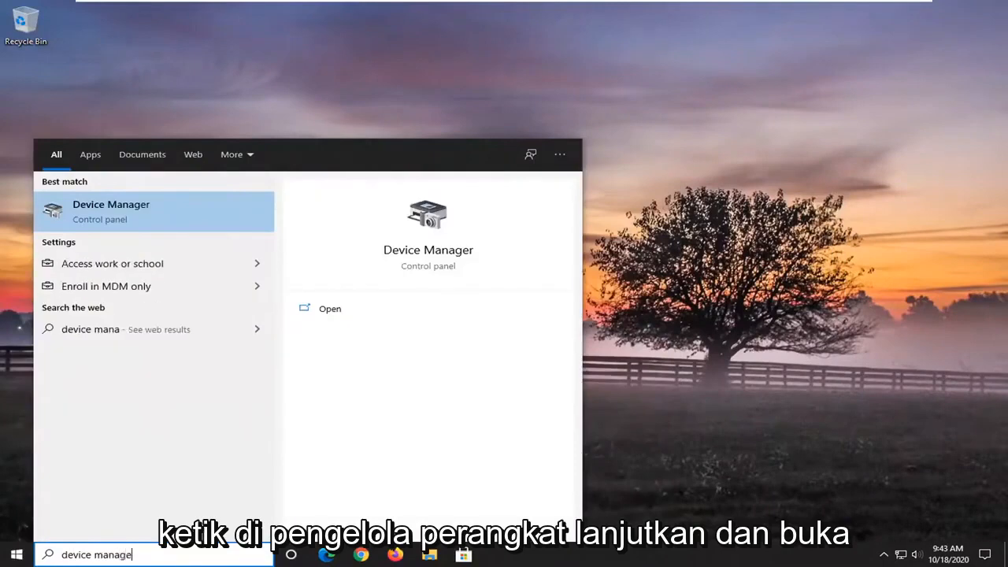
type("r")
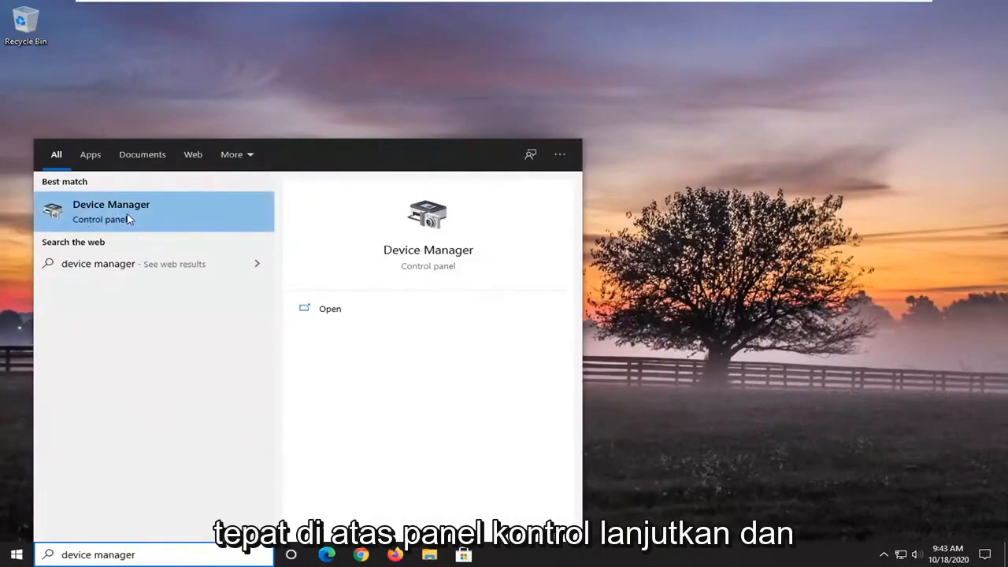
left_click(110, 211)
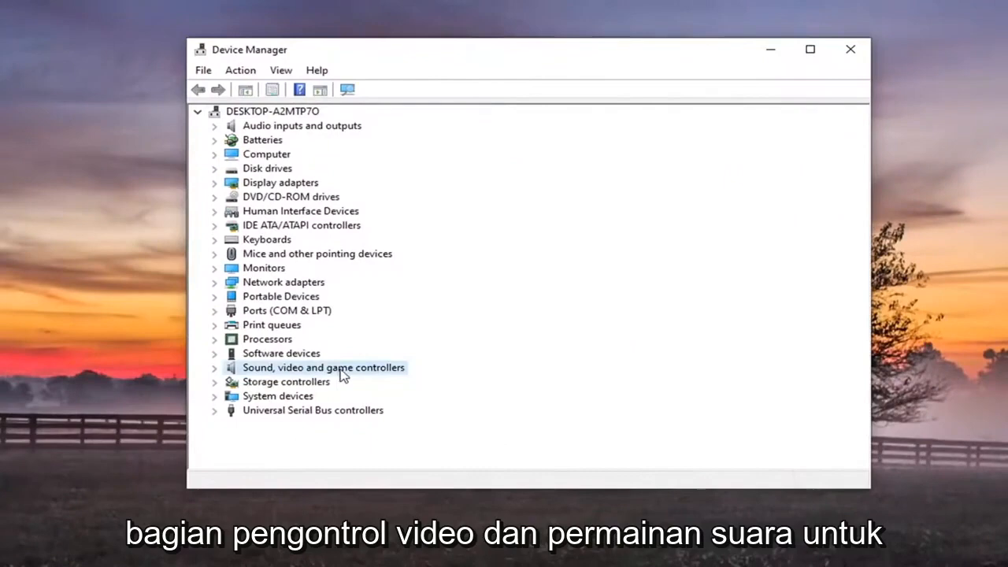
Expand Sound, video and game controllers and choose Update driver for High Definition Audio Device.
double_click(323, 367)
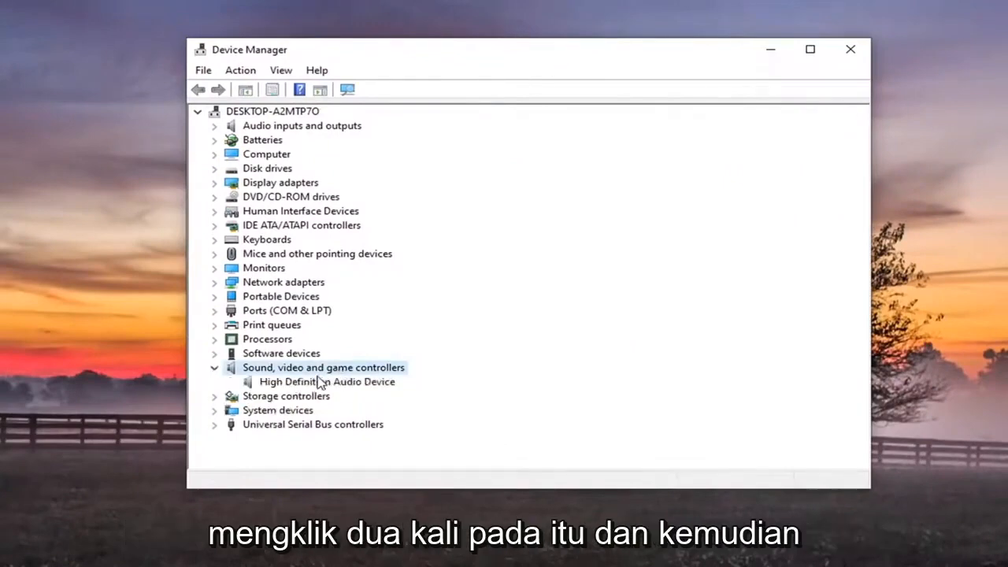
left_click(327, 381)
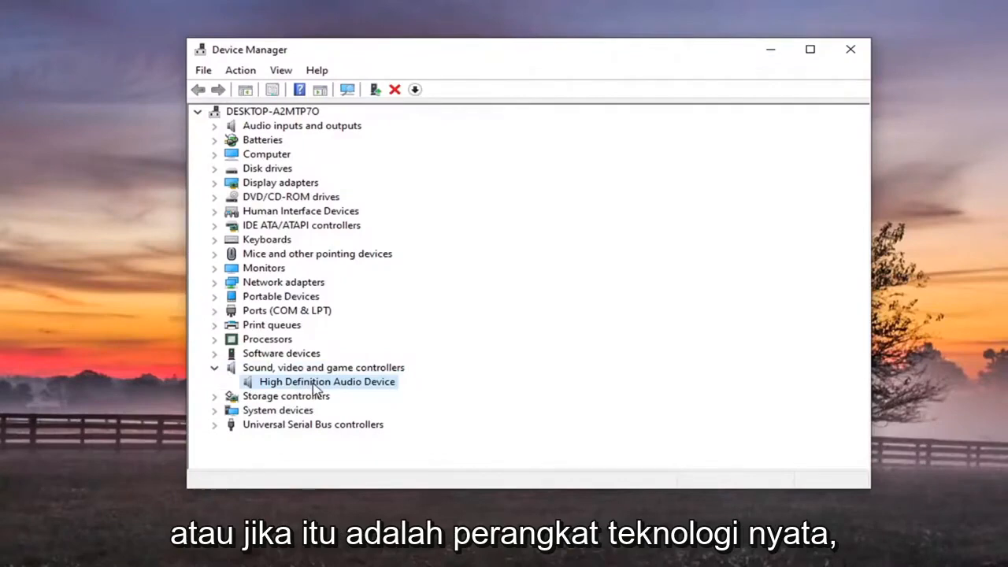
right_click(327, 382)
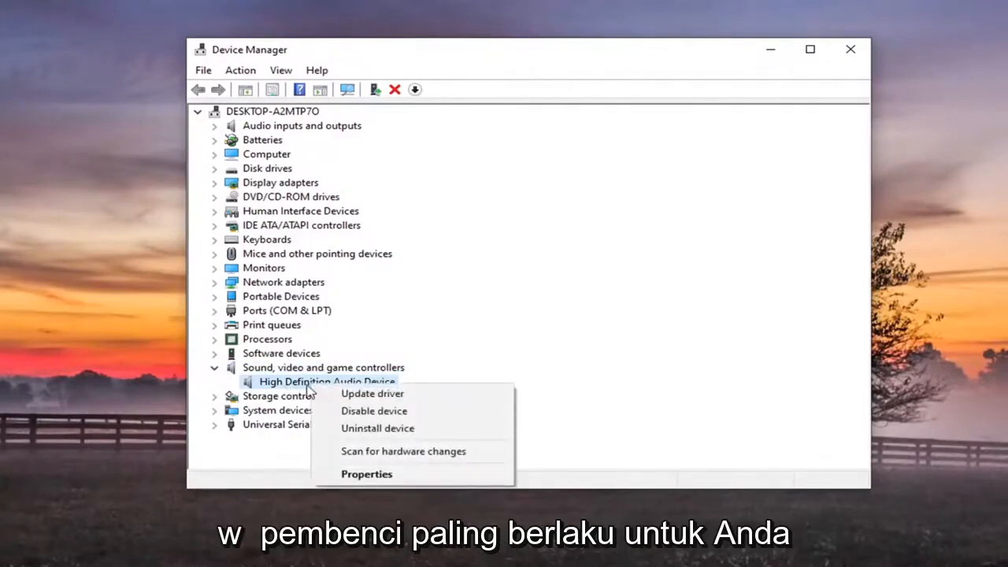
left_click(372, 394)
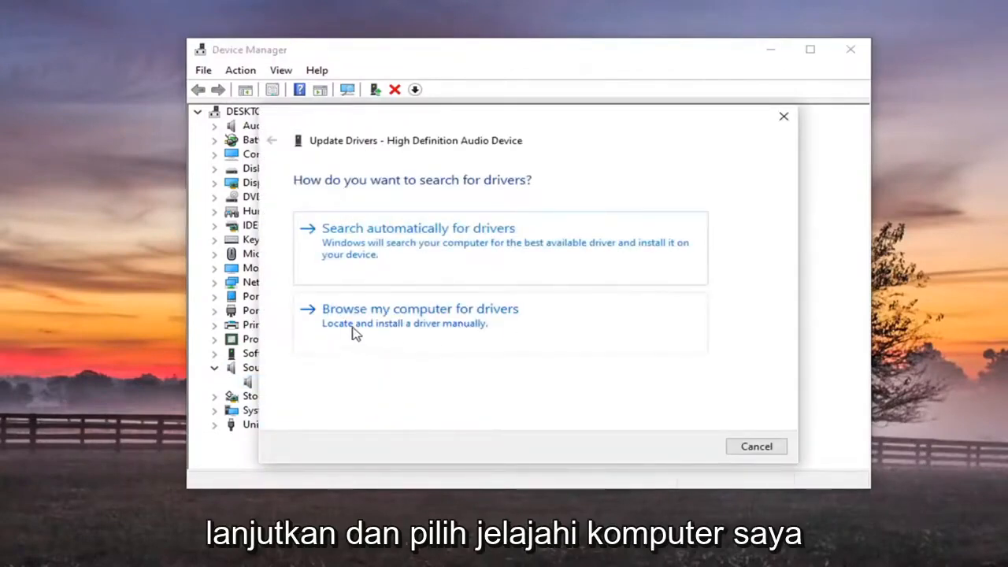
Browse the computer, pick High Definition Audio Device from the list, and confirm installation.
left_click(420, 308)
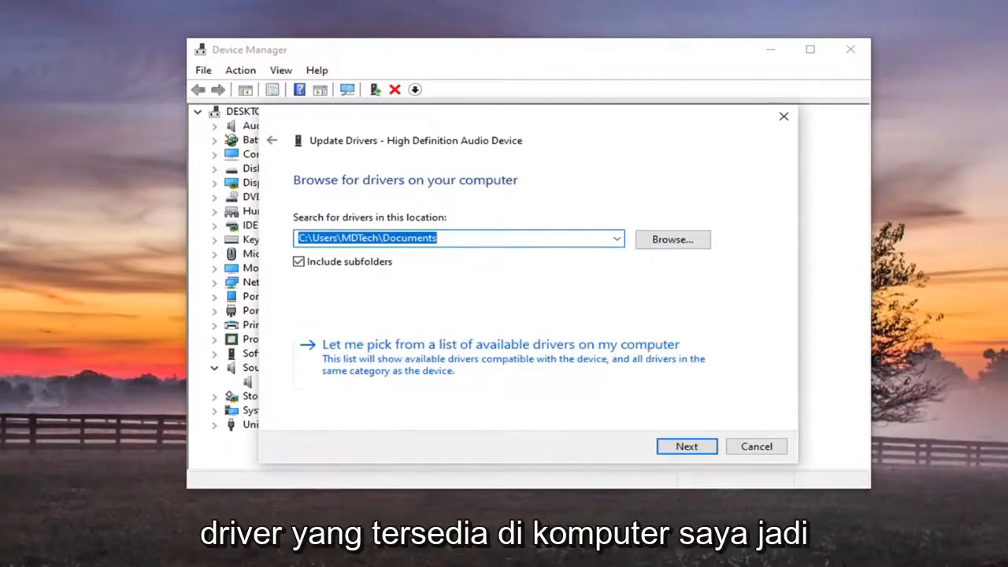
left_click(500, 344)
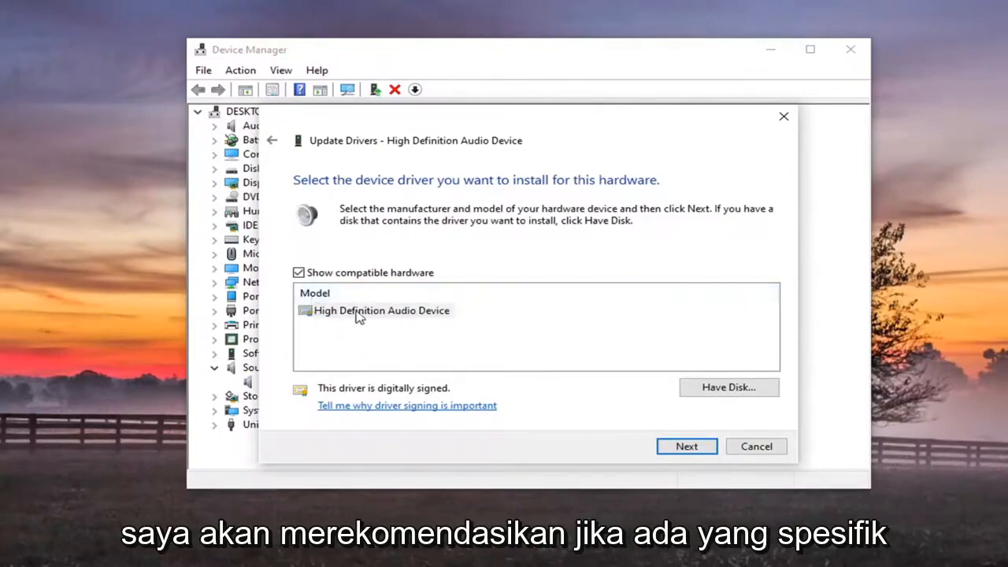
mouse_move(335, 317)
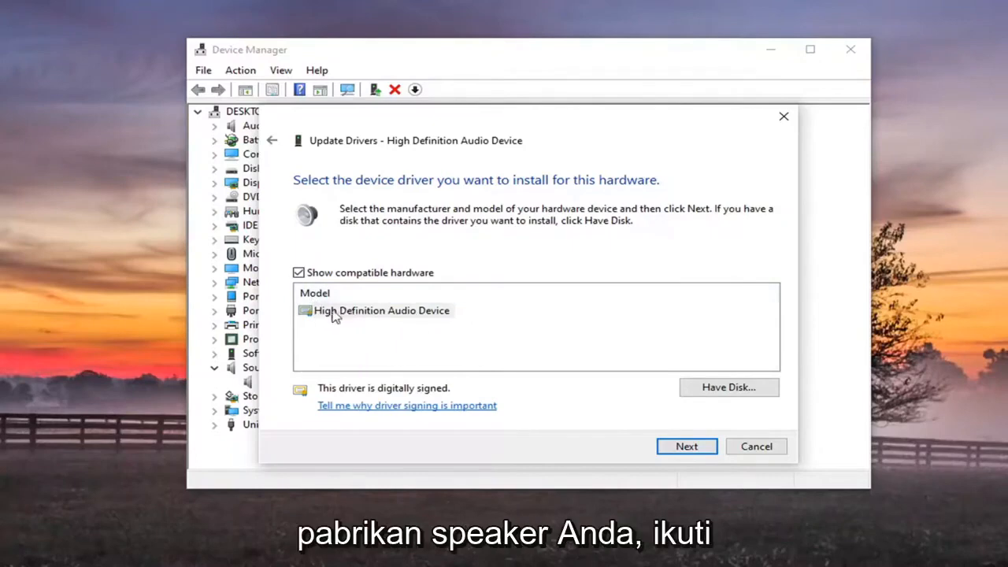
mouse_move(353, 310)
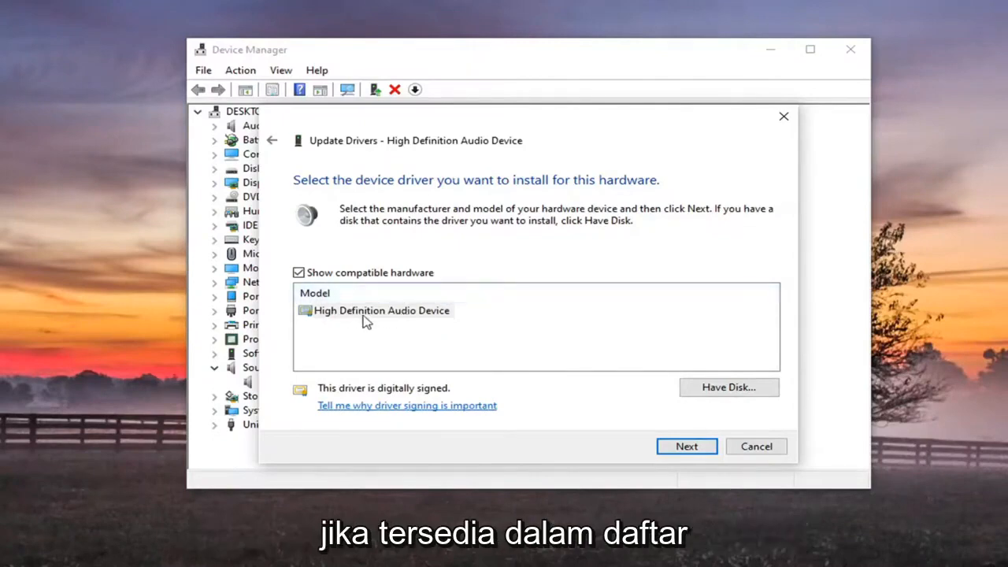
left_click(686, 446)
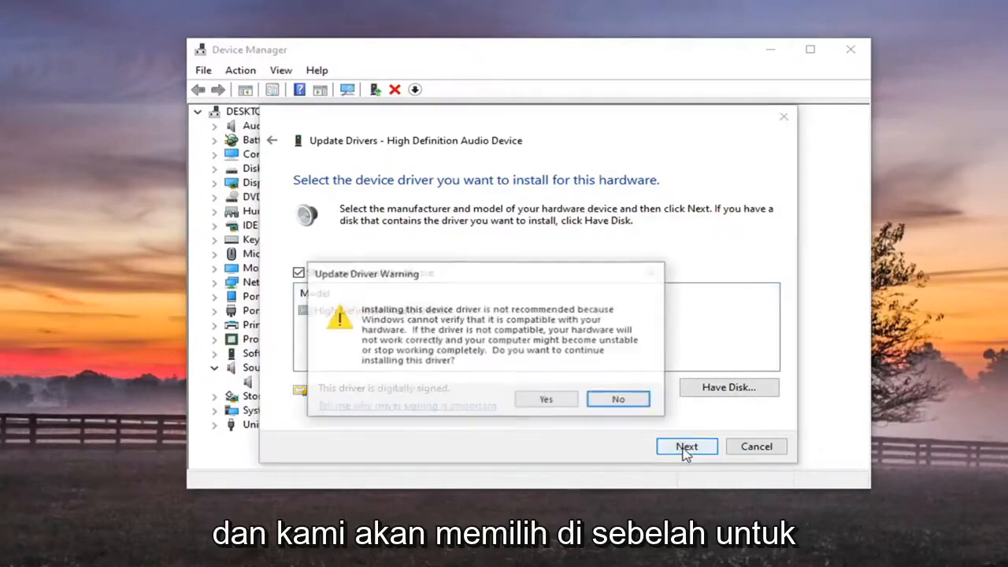
left_click(545, 399)
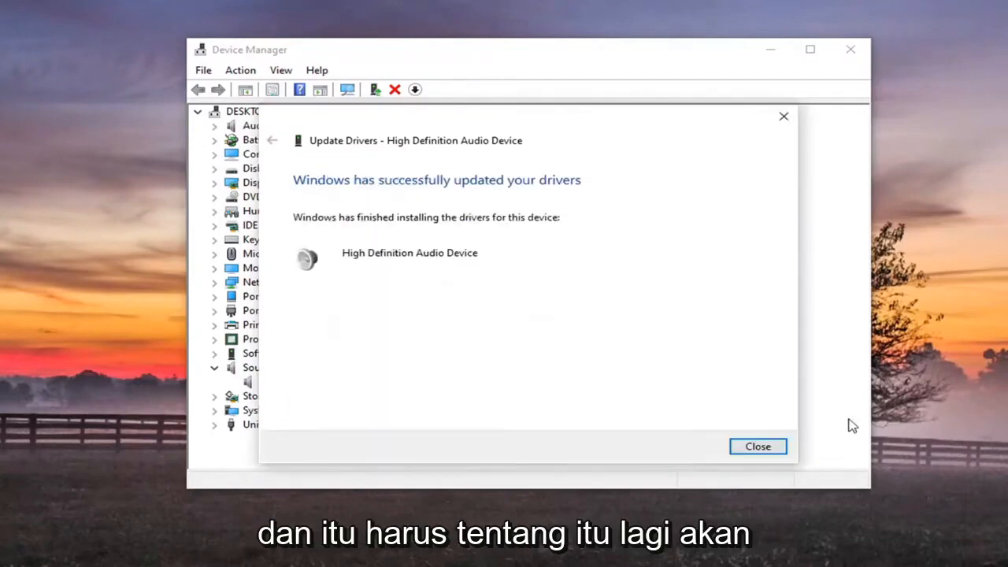
Close the Update Drivers success dialog and exit Device Manager.
left_click(757, 446)
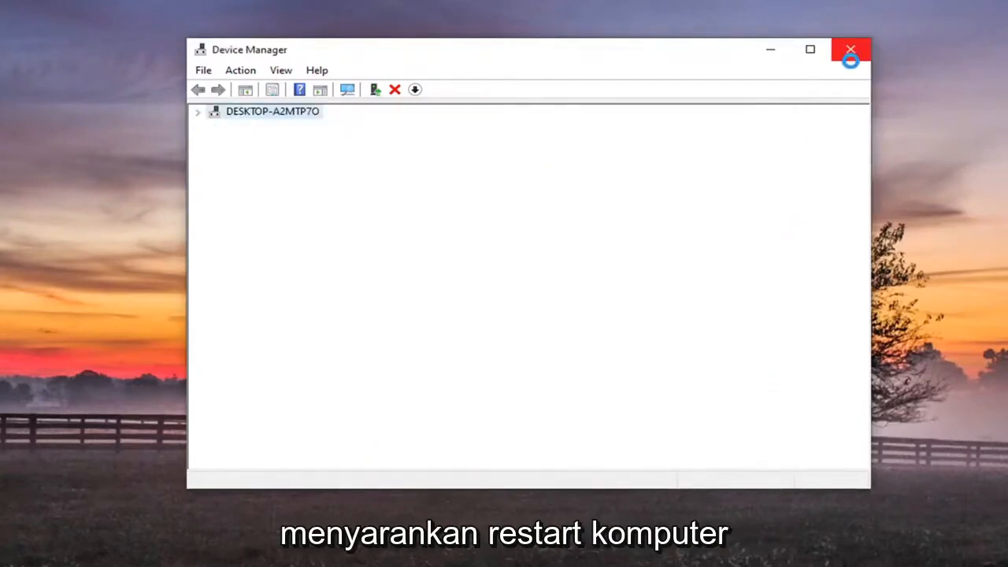
left_click(851, 50)
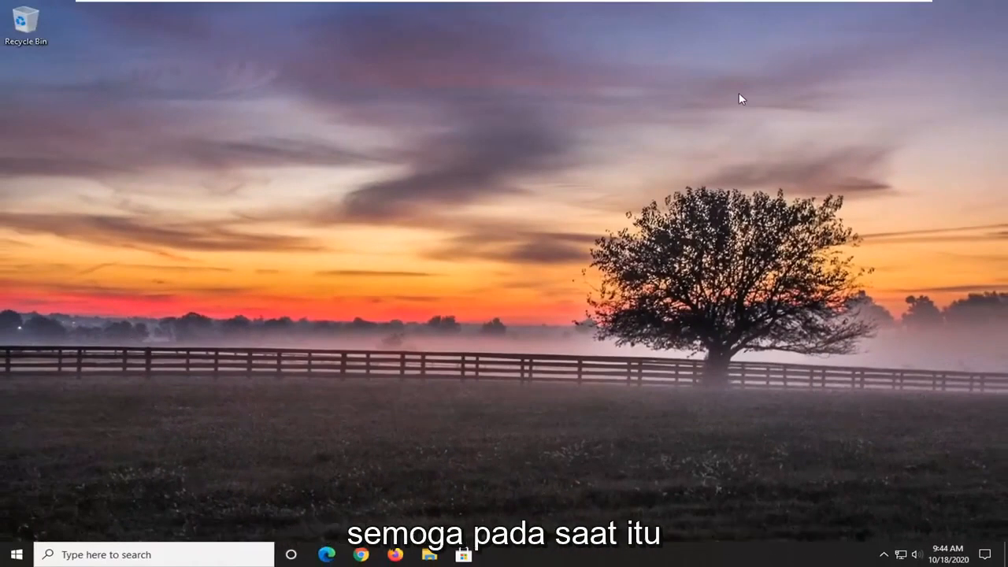